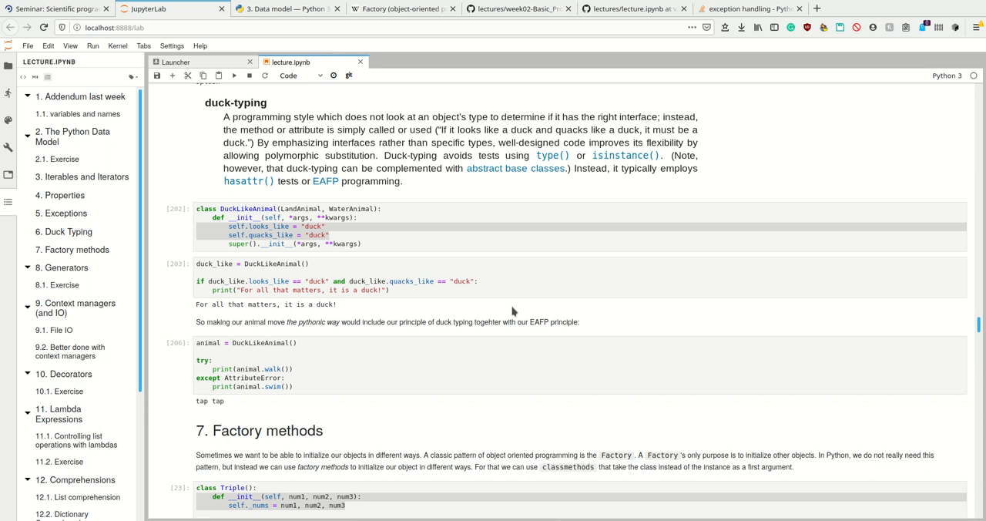
# Glance at the Factory article on Wikipedia and return to the lecture notebook.
pyautogui.scroll(-3)
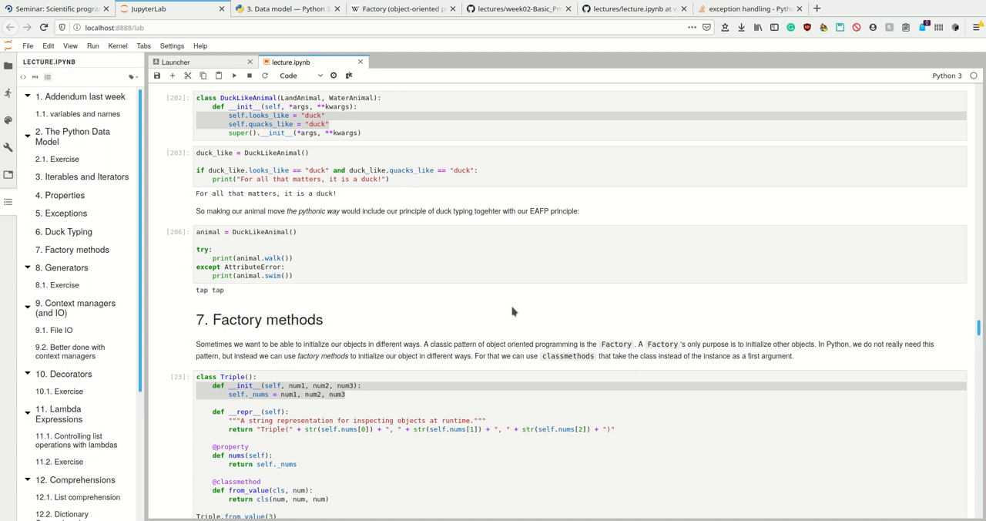
pyautogui.click(404, 9)
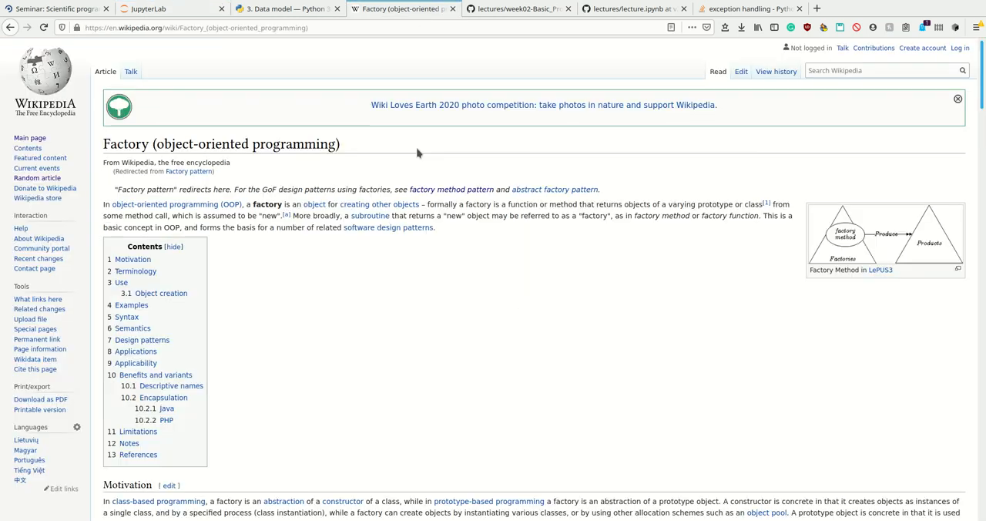
pyautogui.moveTo(691, 256)
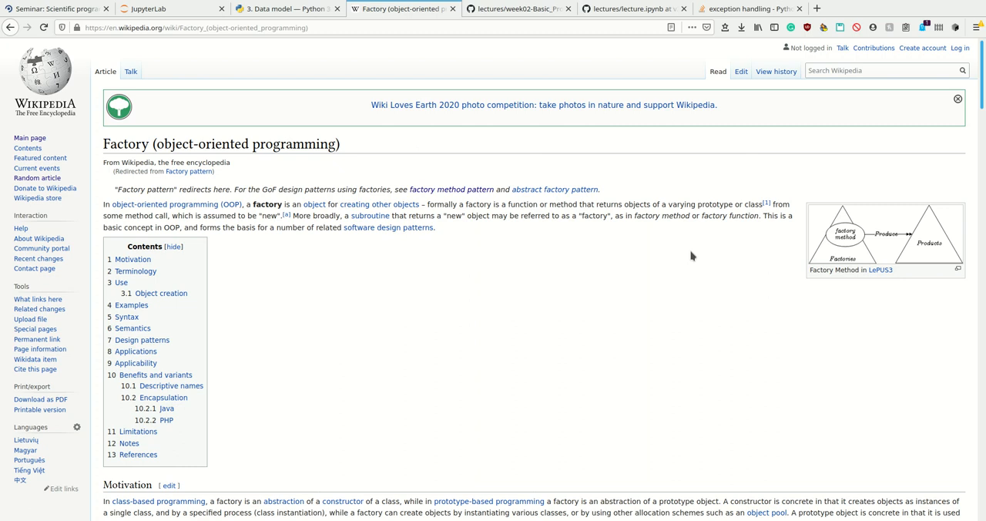
pyautogui.click(154, 9)
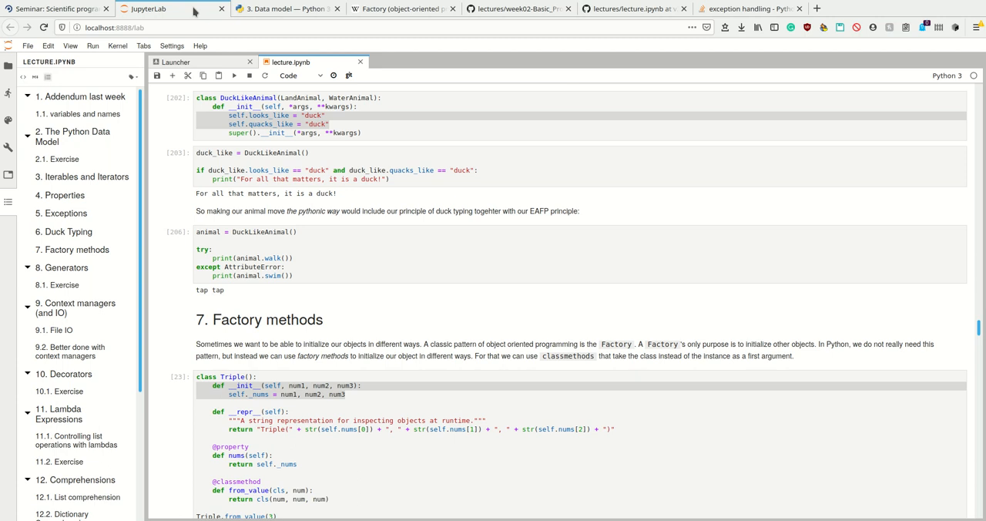
# Run the Triple class cell so Triple.from_value(3) outputs Triple(3, 3, 3).
pyautogui.click(357, 394)
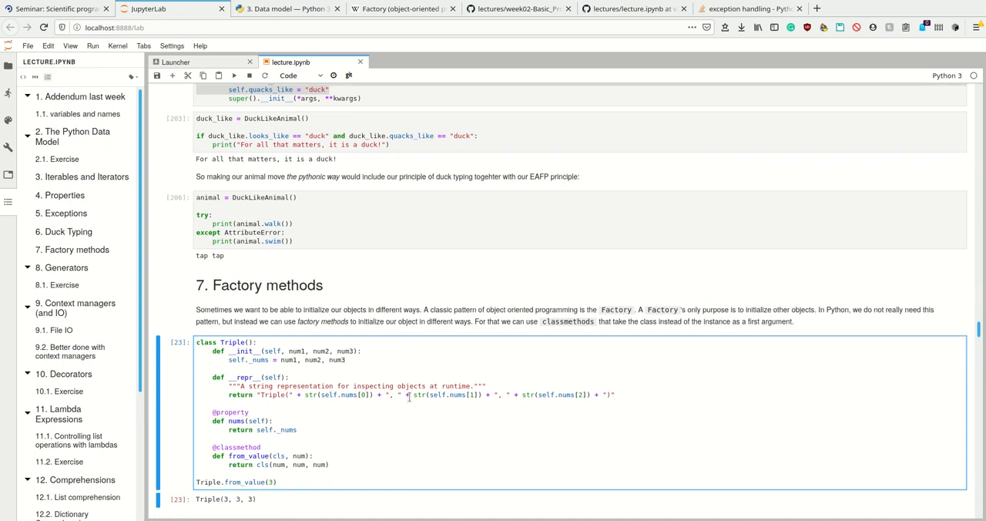
pyautogui.scroll(3)
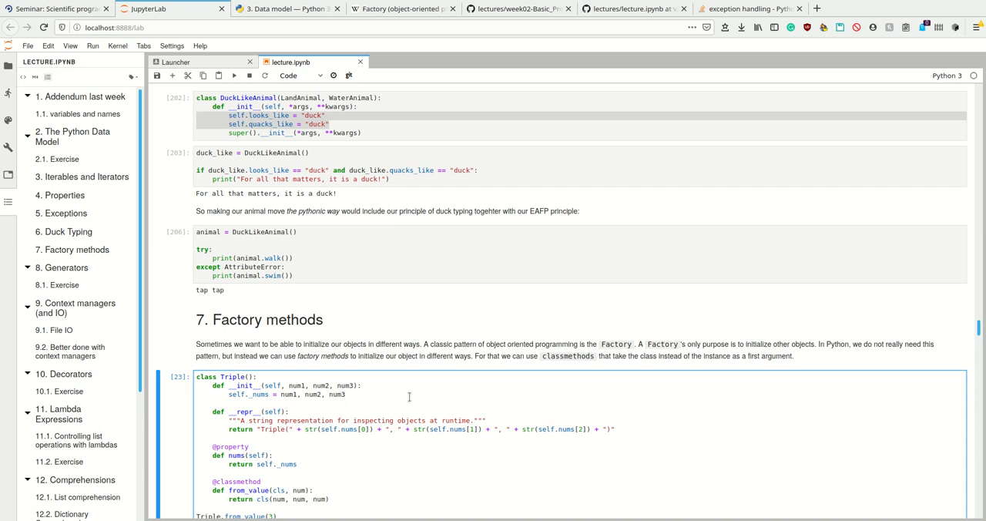
pyautogui.click(345, 394)
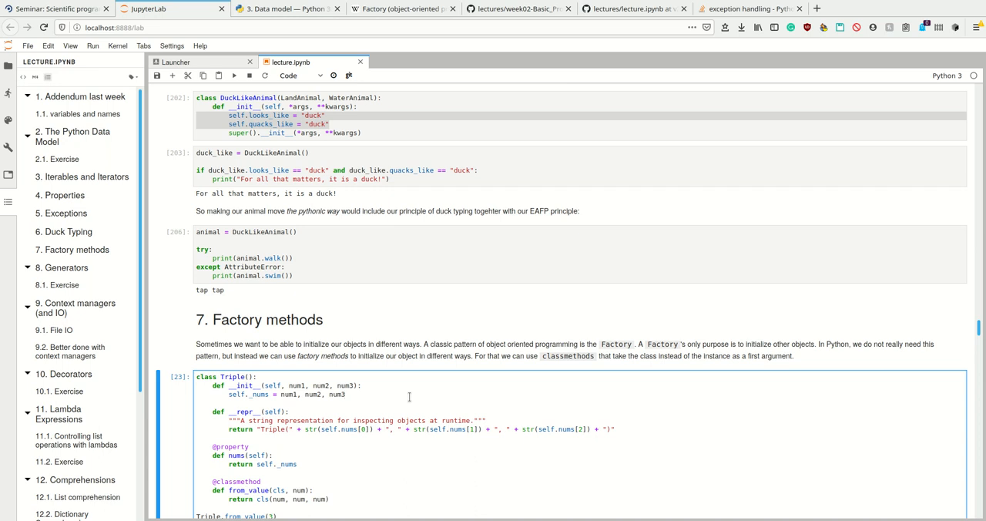
pyautogui.scroll(-3)
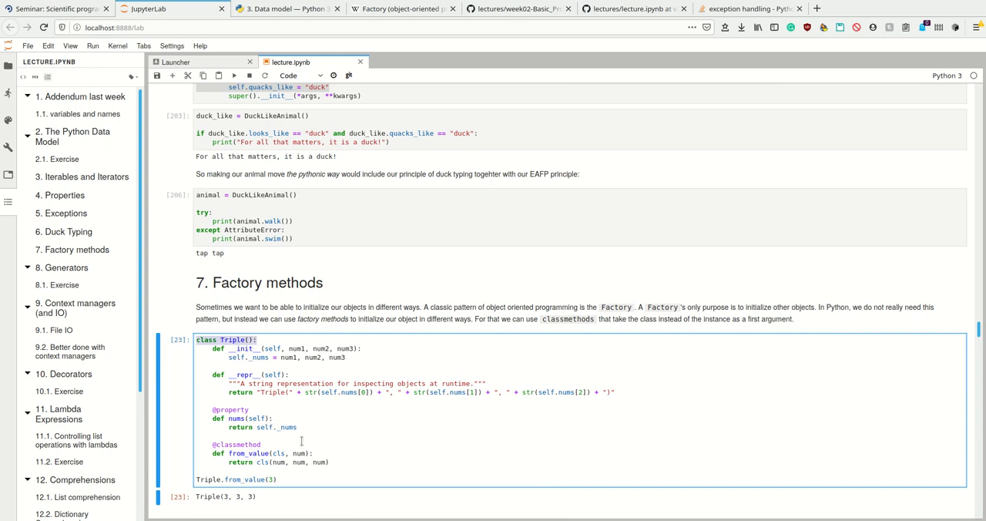
pyautogui.scroll(-3)
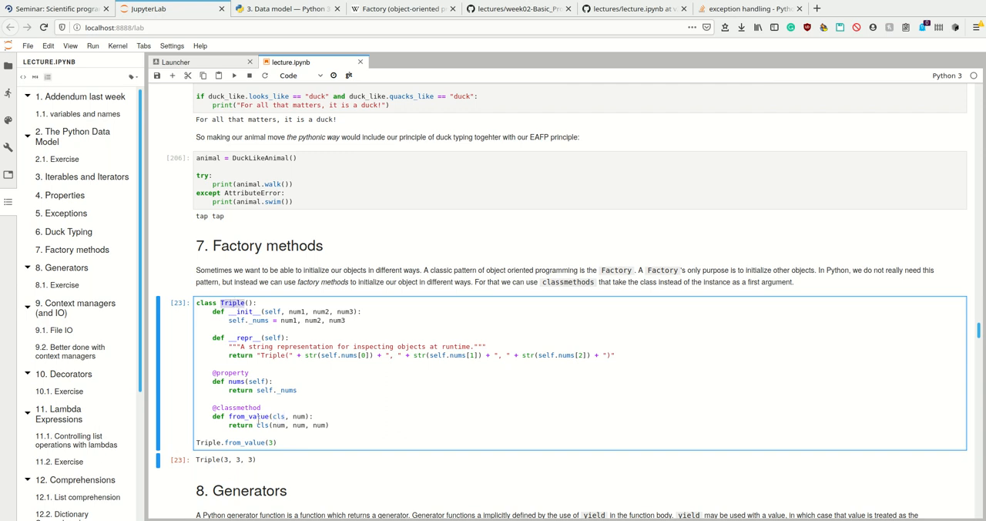
pyautogui.scroll(-3)
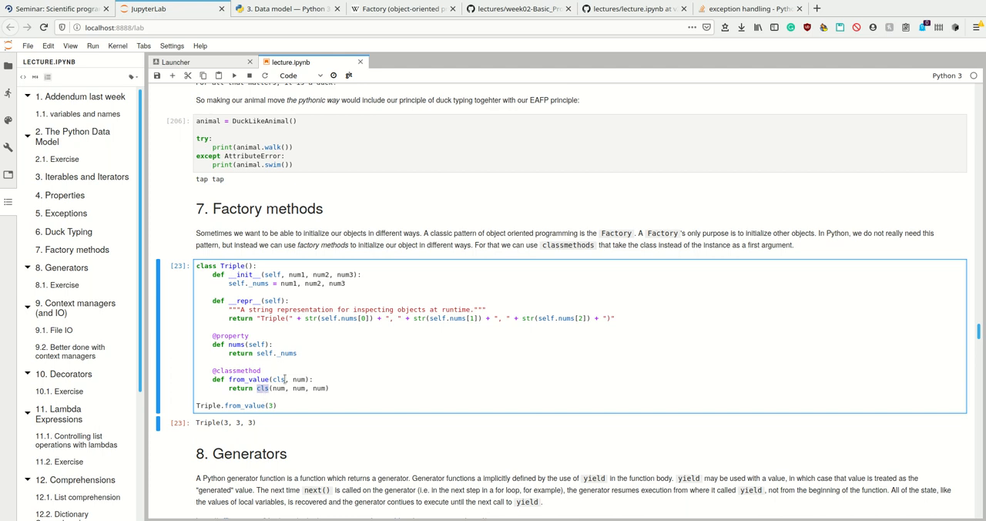
pyautogui.click(329, 388)
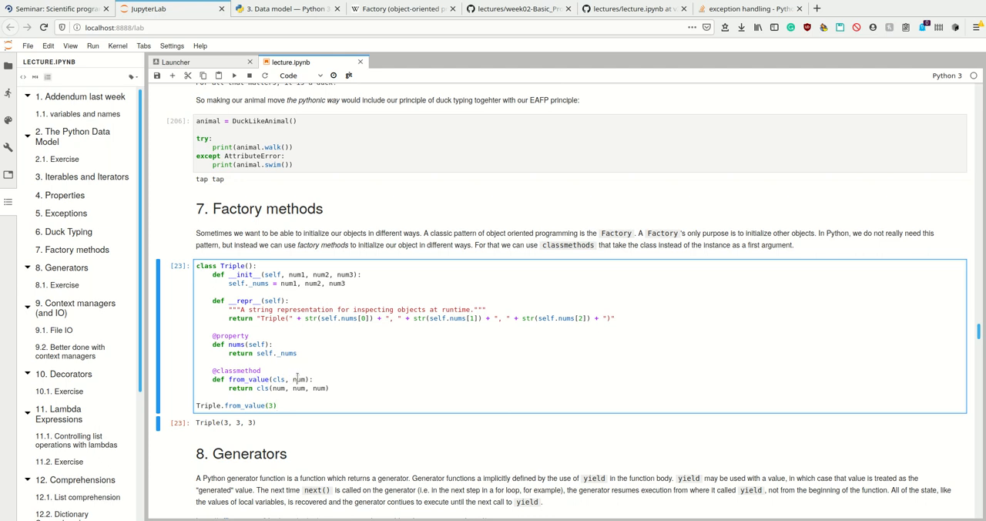
# Create a new cell assigning a = Triple(1, 2, 3) and run it.
pyautogui.doubleClick(236, 405)
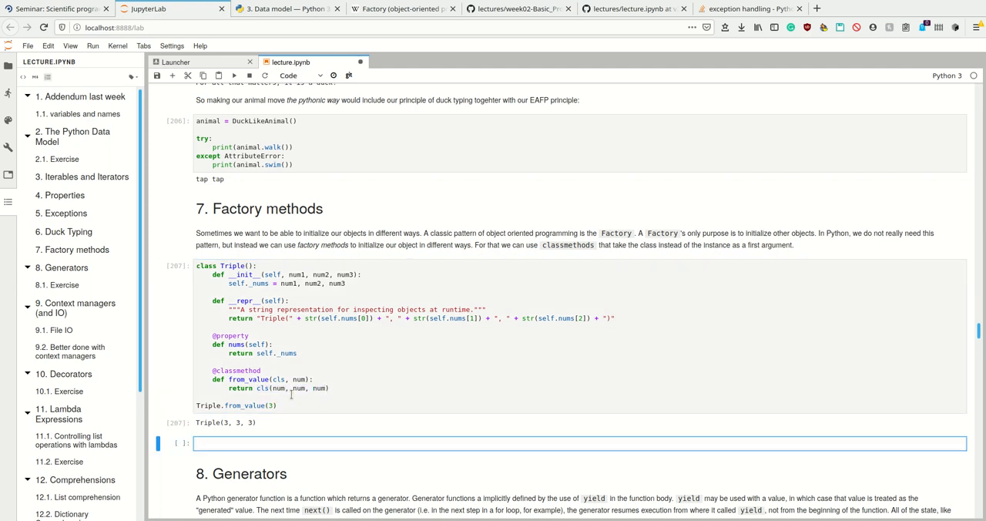
pyautogui.write('a = Trip')
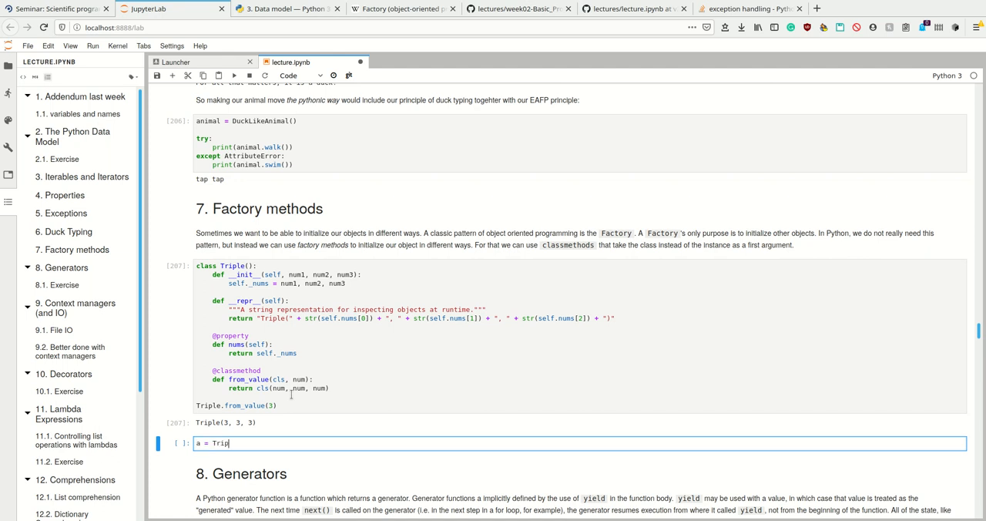
pyautogui.write('le(1, 2, 3')
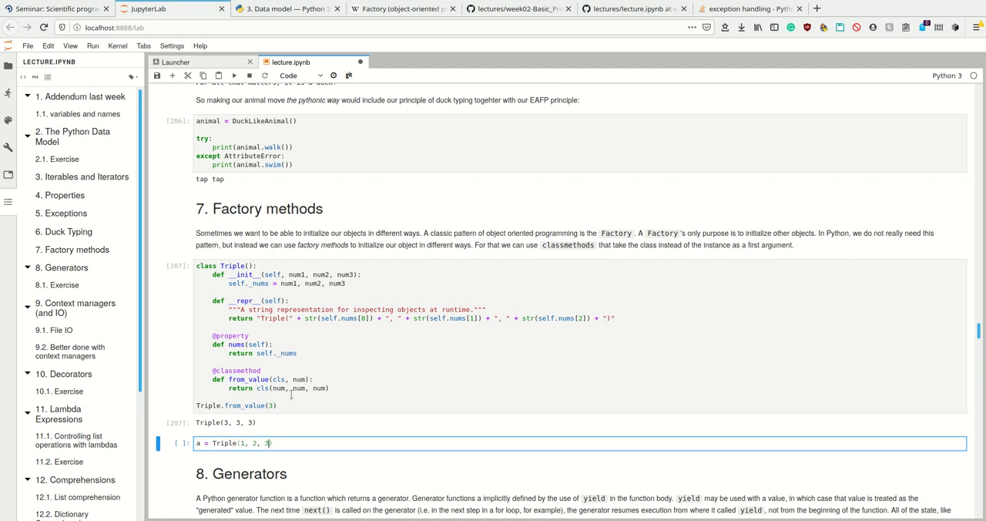
pyautogui.press('shift+enter')
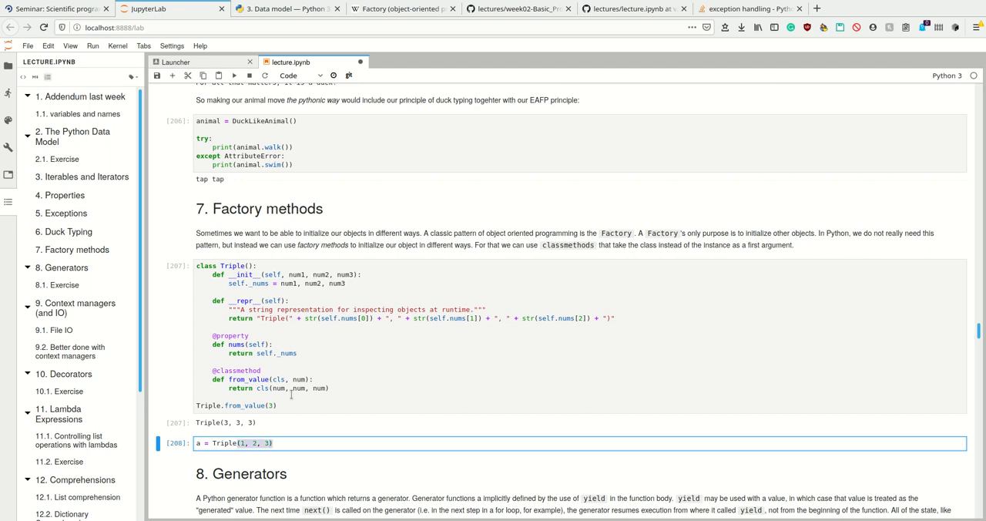
# Rewrite the assignment as a = Triple.from_value(1) in place of the constructor arguments.
pyautogui.press('BackSpace')
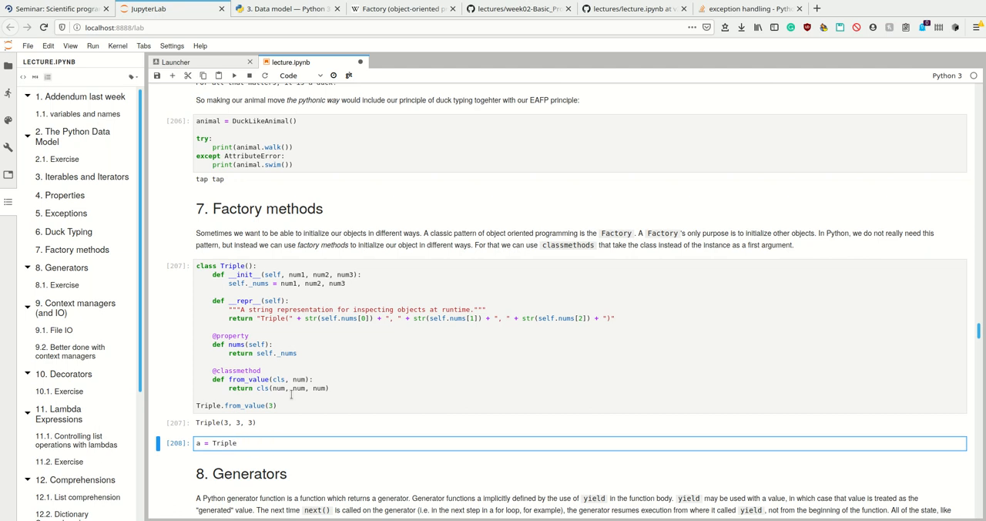
pyautogui.write('.f')
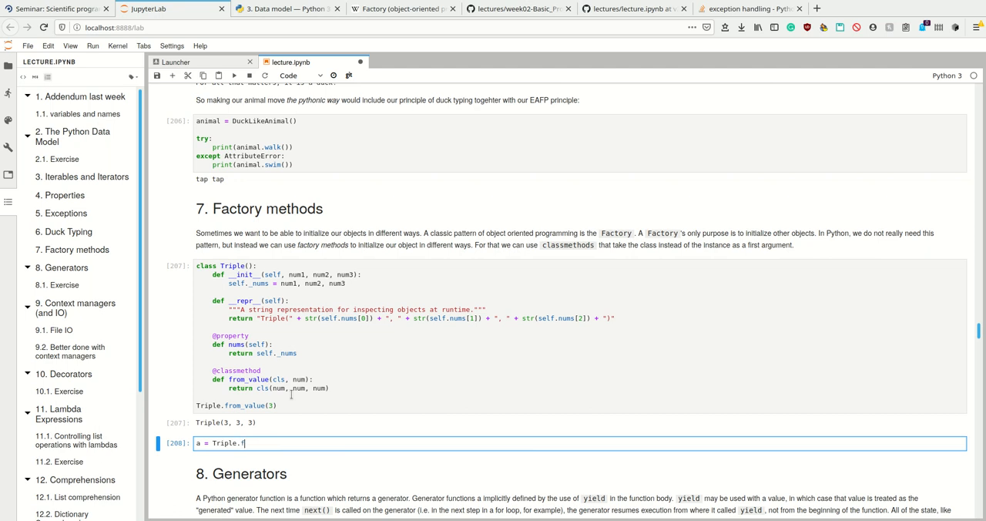
pyautogui.write('rom_value(1')
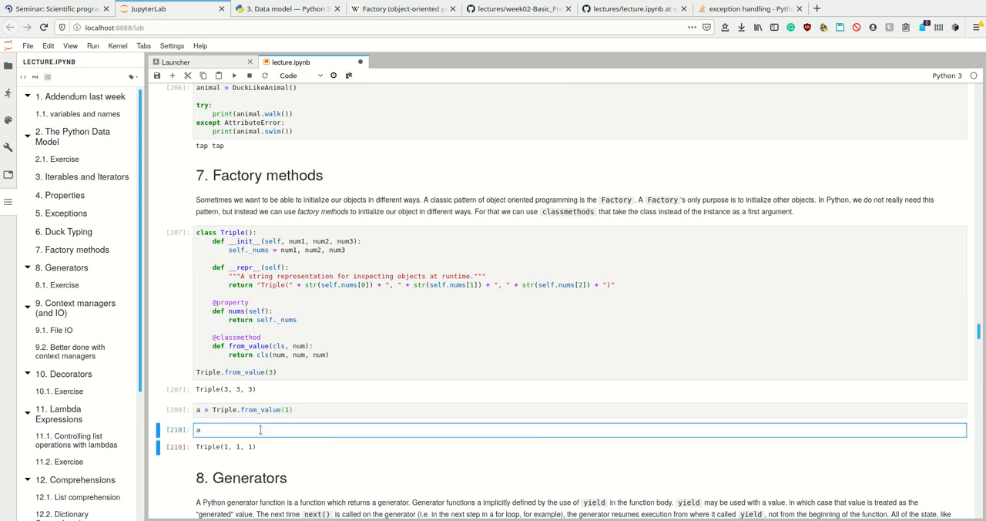
# Call a.from_value(2) on instance a so it returns Triple(2, 2, 2).
pyautogui.write('.from_value(2')
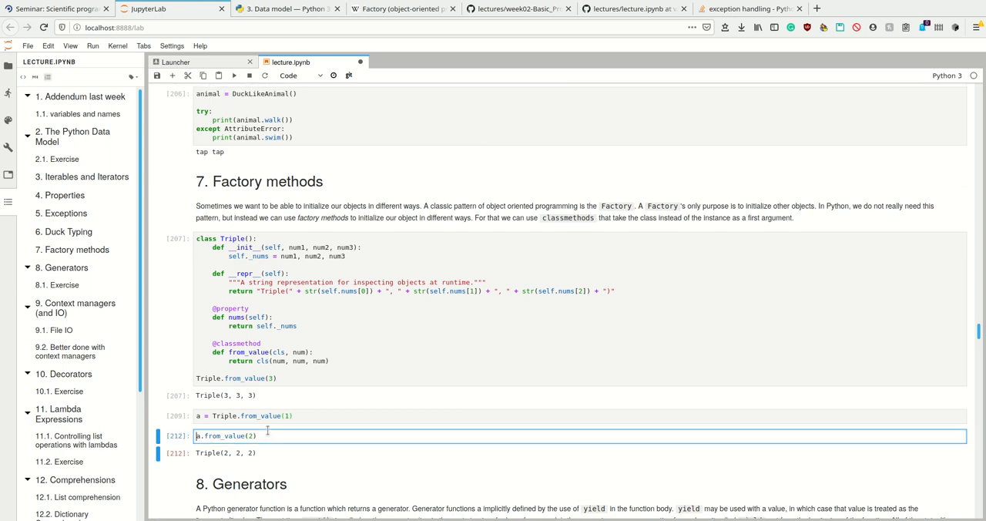
pyautogui.scroll(-3)
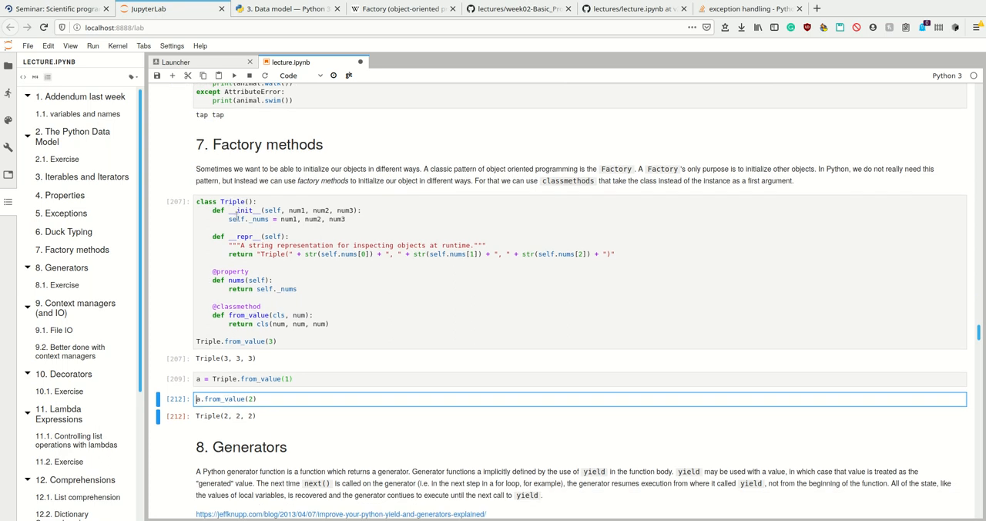
pyautogui.moveTo(278, 414)
pyautogui.write('b = Triple')
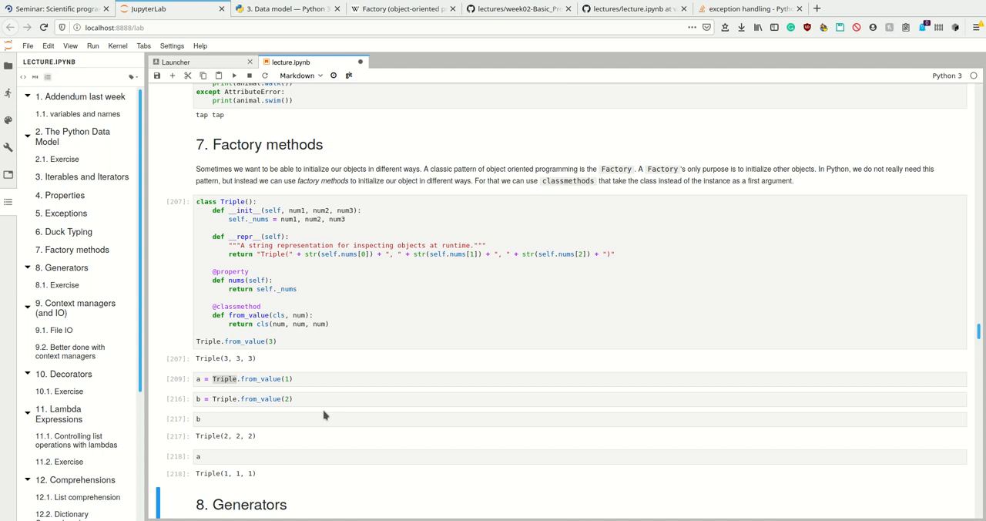
pyautogui.moveTo(611, 126)
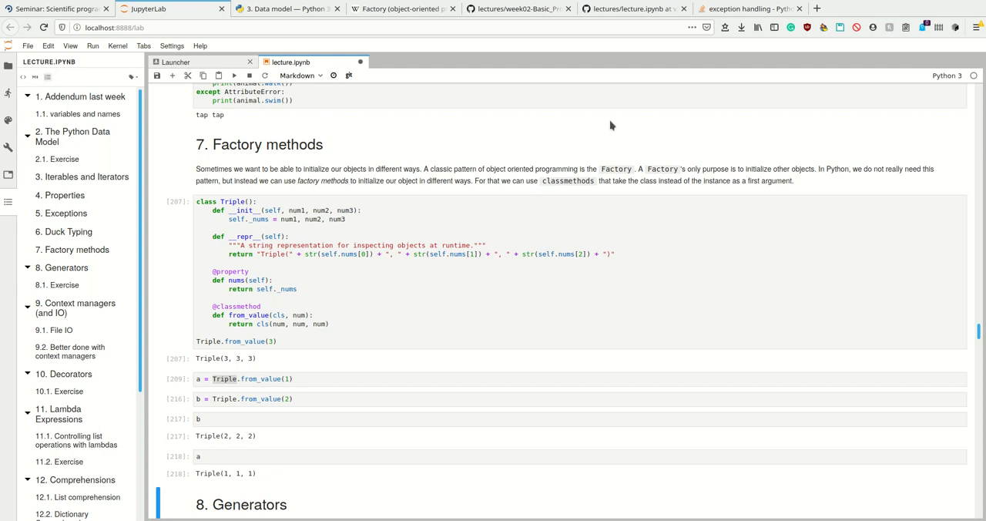
pyautogui.click(375, 214)
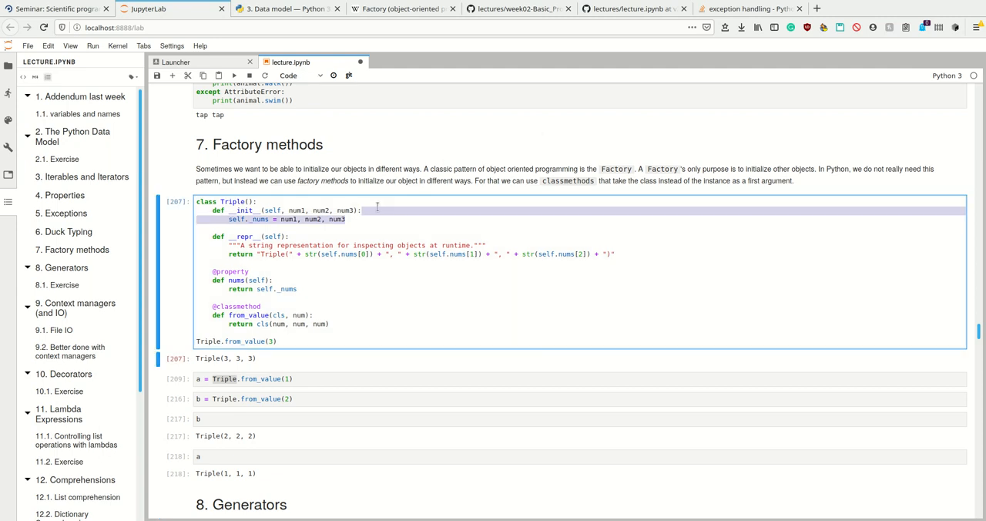